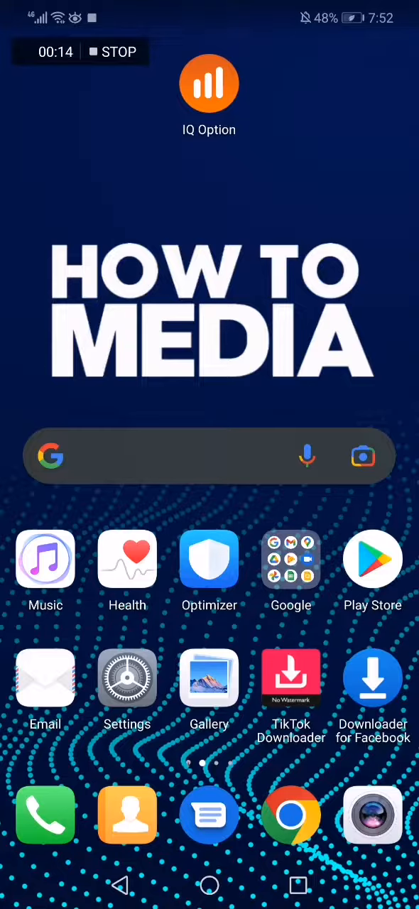
Step: Launch IQ Option and browse the Crypto asset list to open the Dash chart
{"action": "left_click", "coordinate": [209, 83]}
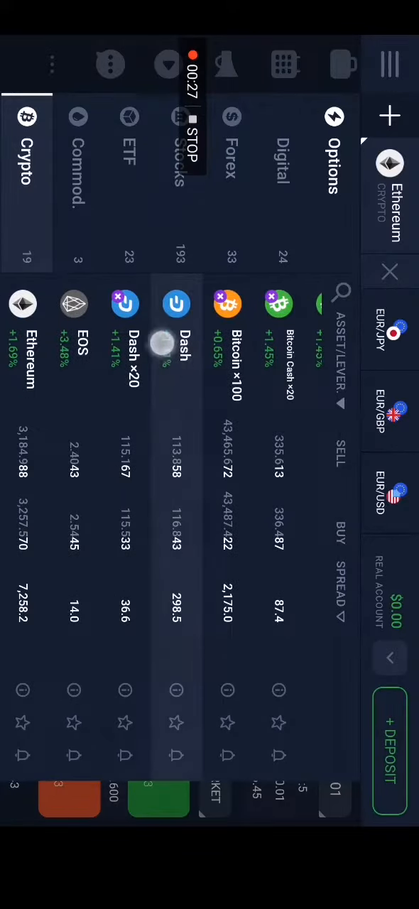
{"action": "scroll", "scroll_direction": "left", "scroll_amount": 3}
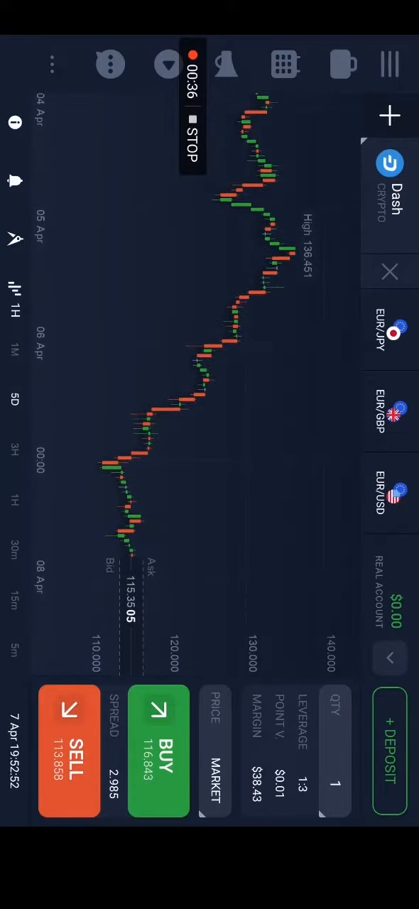
Step: Tap the Dash chart, then go back to the Android home screen
{"action": "left_click", "coordinate": [158, 751]}
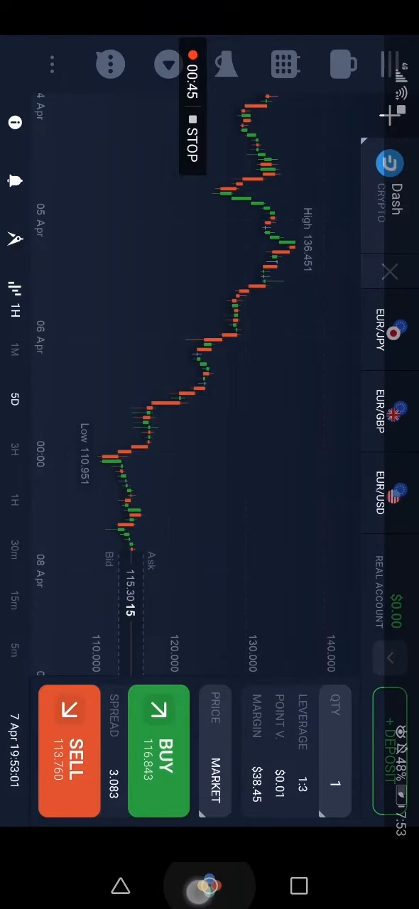
{"action": "key", "text": "home"}
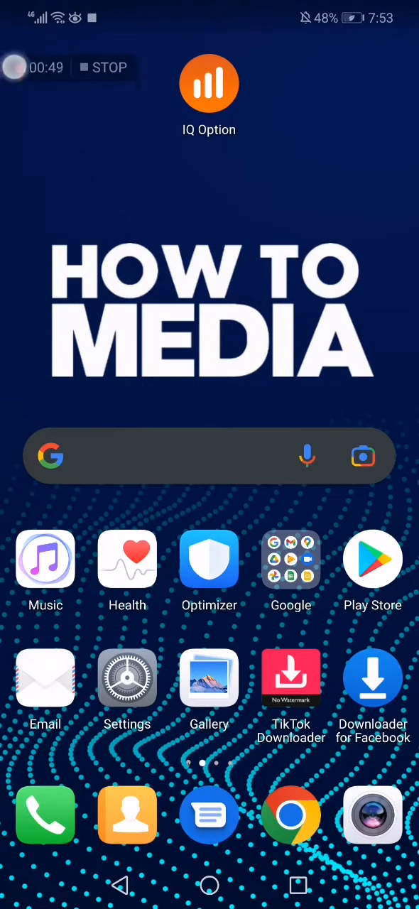